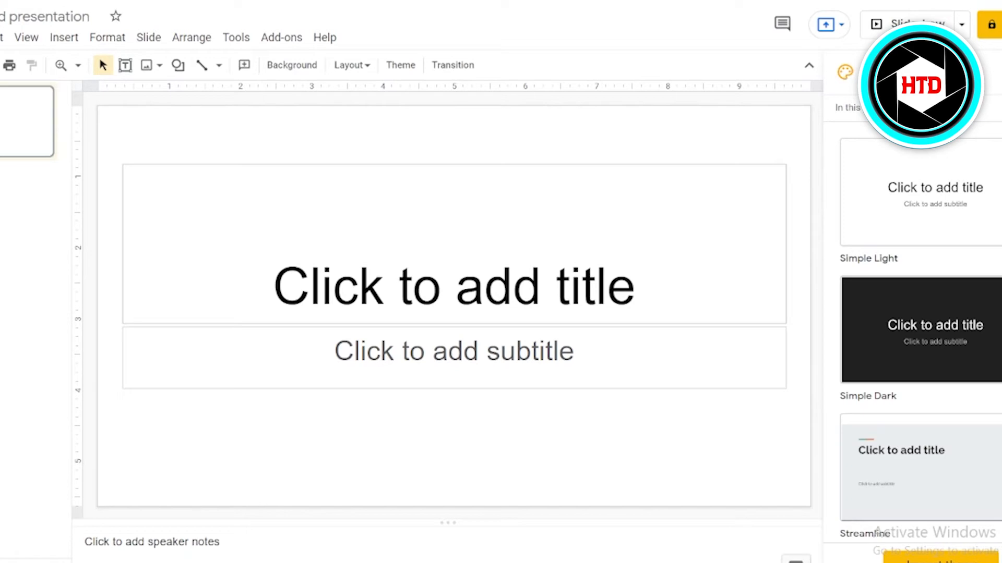
{"action": "mouse_move", "coordinate": [378, 24]}
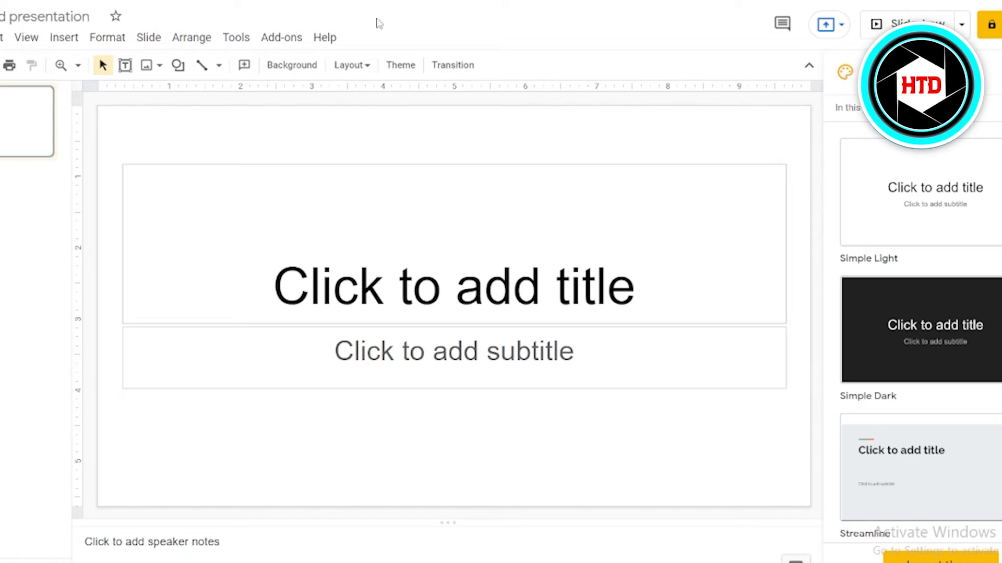
{"action": "mouse_move", "coordinate": [190, 103]}
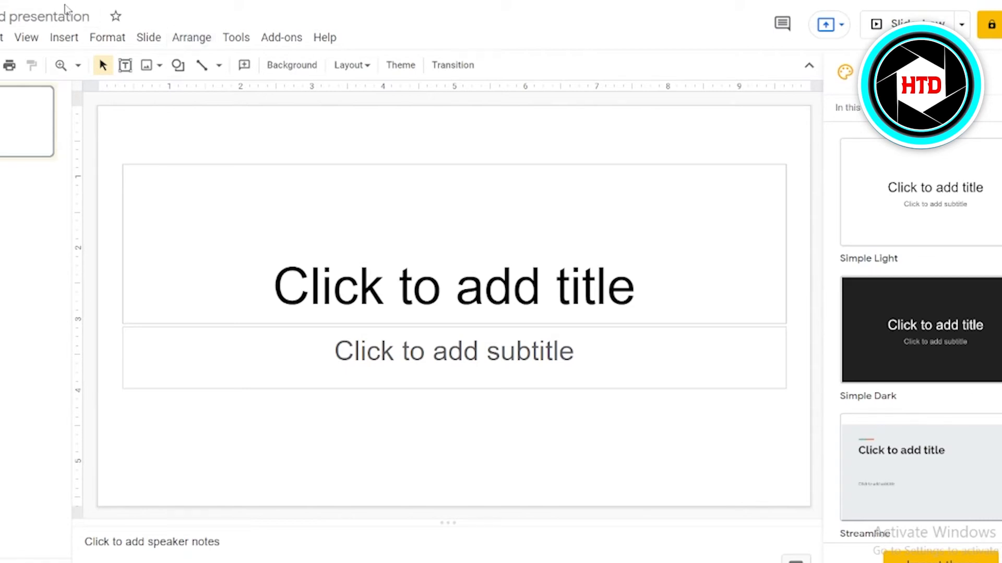
{"action": "mouse_move", "coordinate": [148, 37]}
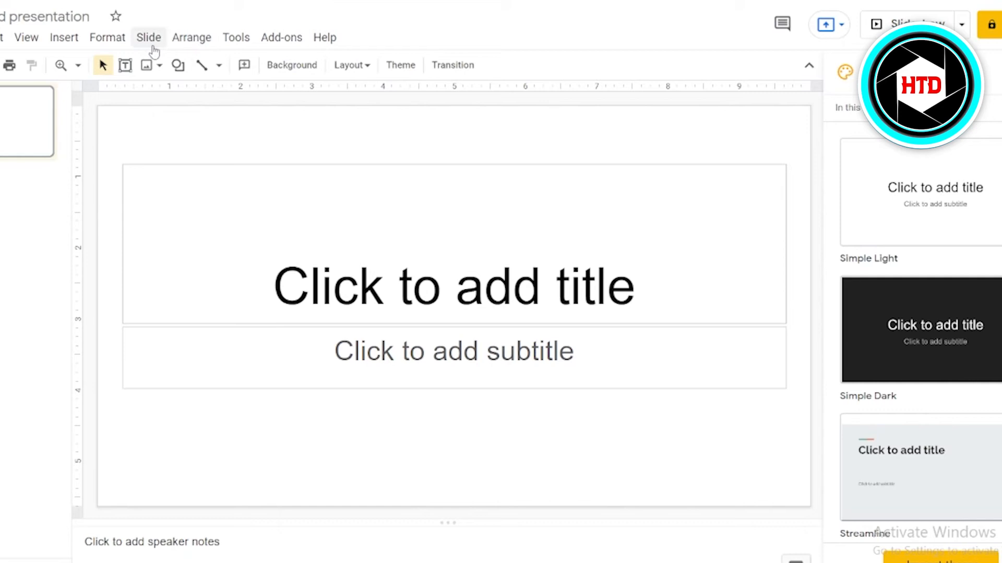
{"action": "mouse_move", "coordinate": [235, 38]}
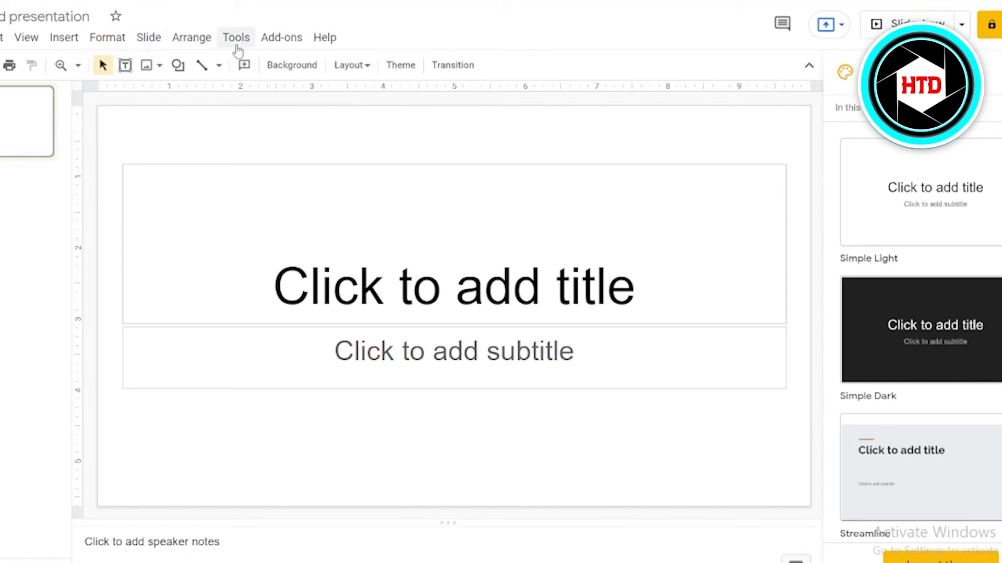
Show the Tools menu listing spelling, dictionary and Voice type speaker notes
{"action": "left_click", "coordinate": [235, 37]}
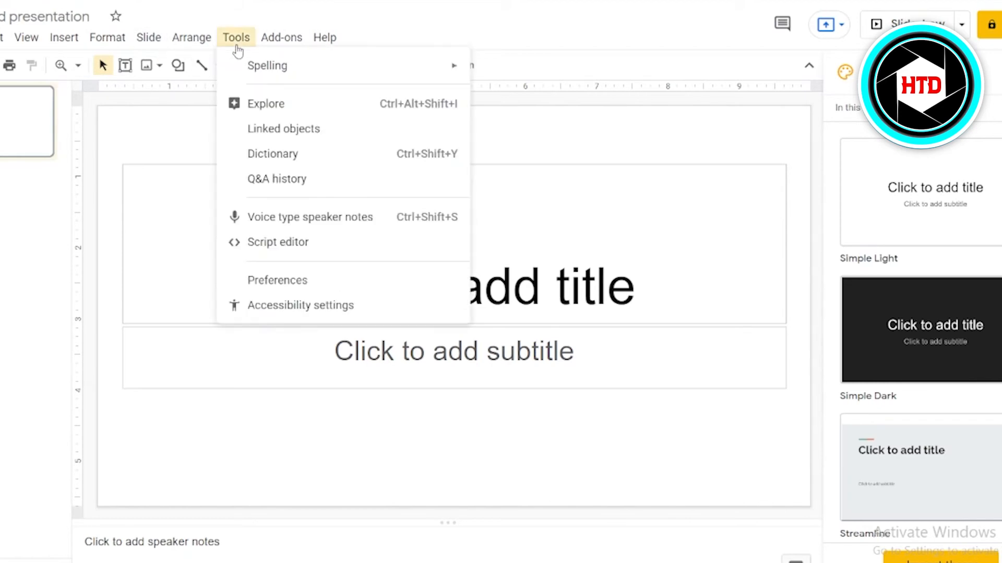
{"action": "mouse_move", "coordinate": [283, 210]}
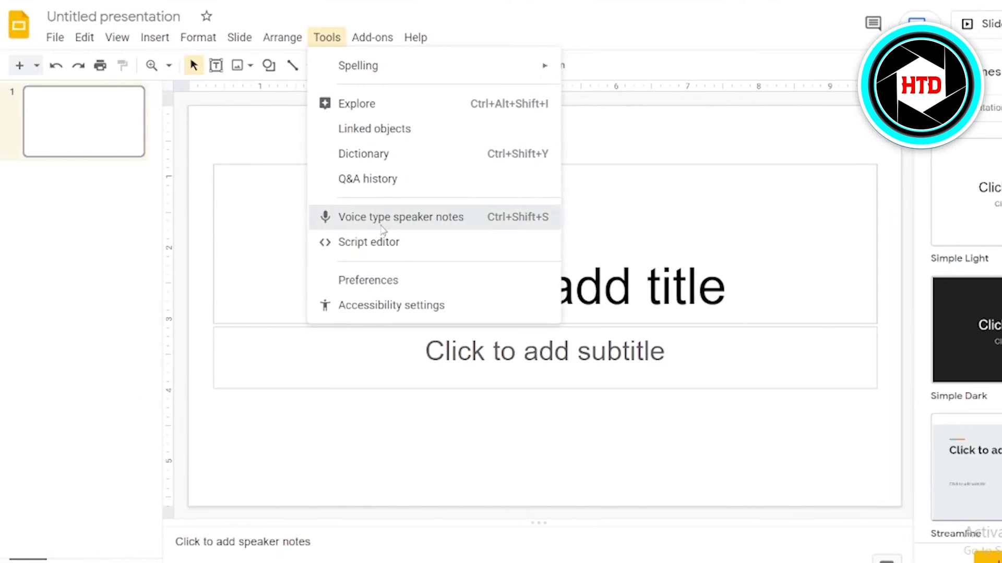
Start Voice type speaker notes, move its microphone panel onto the slide and begin listening
{"action": "left_click", "coordinate": [401, 217]}
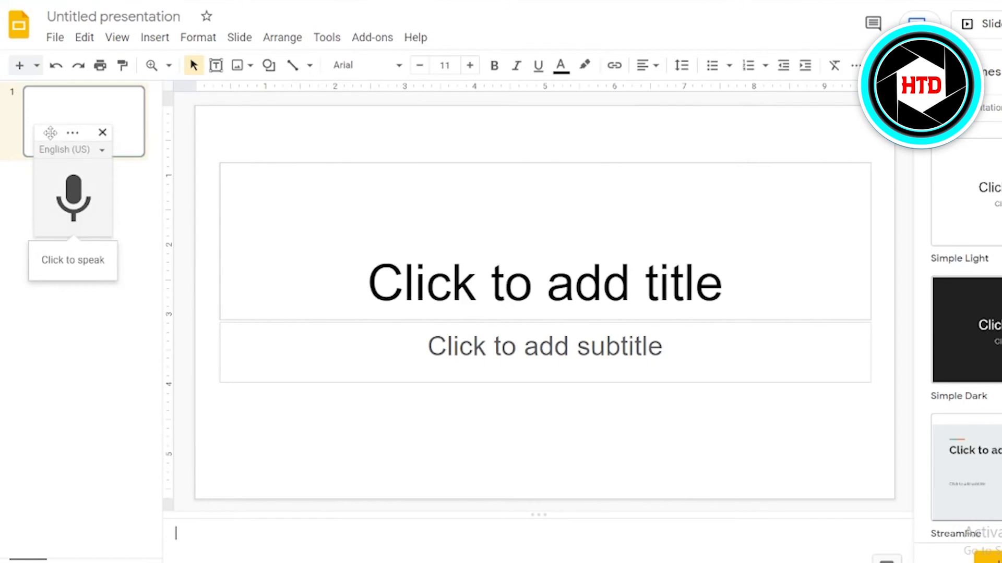
{"action": "left_click_drag", "start_coordinate": [50, 133], "coordinate": [187, 134]}
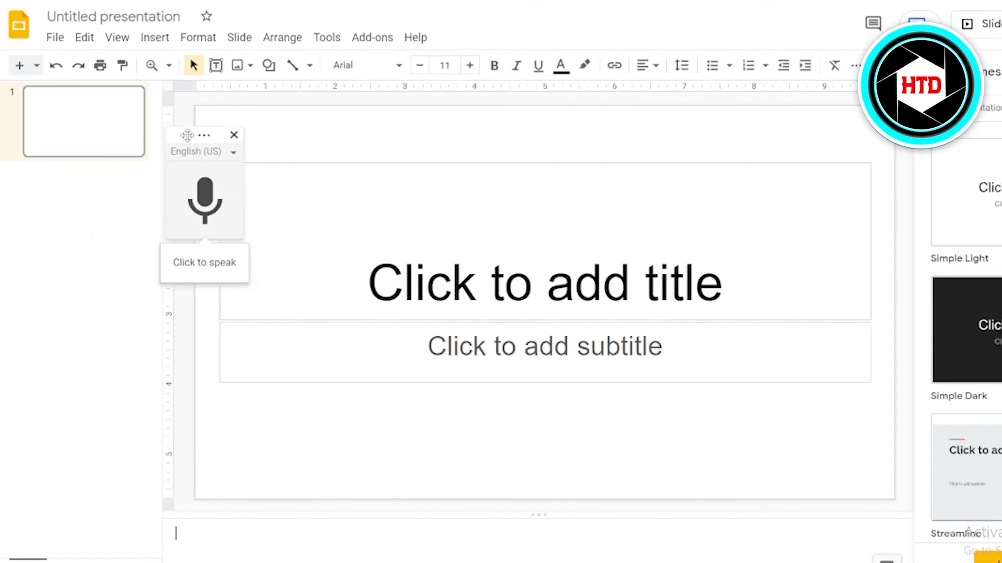
{"action": "left_click_drag", "start_coordinate": [187, 134], "coordinate": [249, 131]}
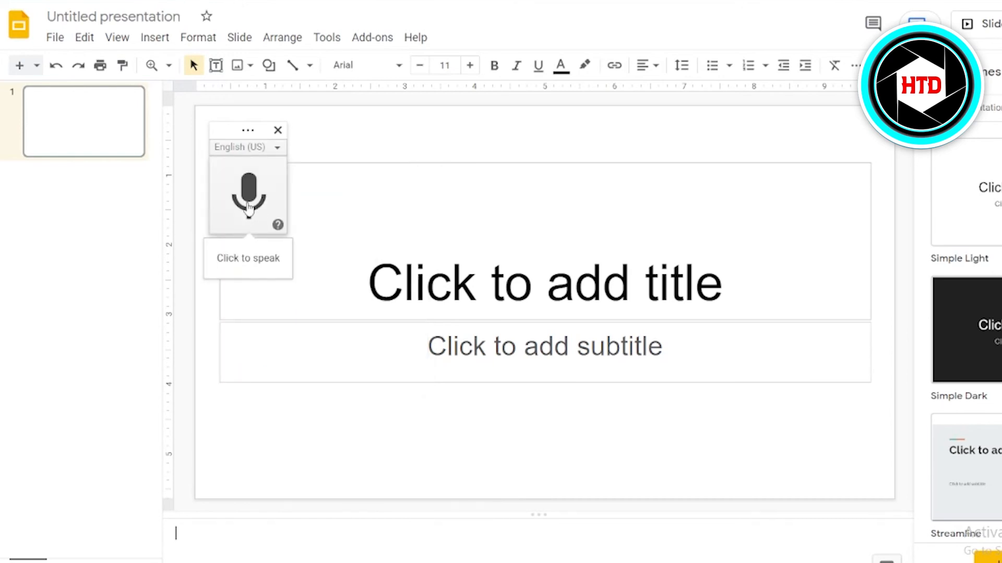
{"action": "left_click", "coordinate": [248, 195]}
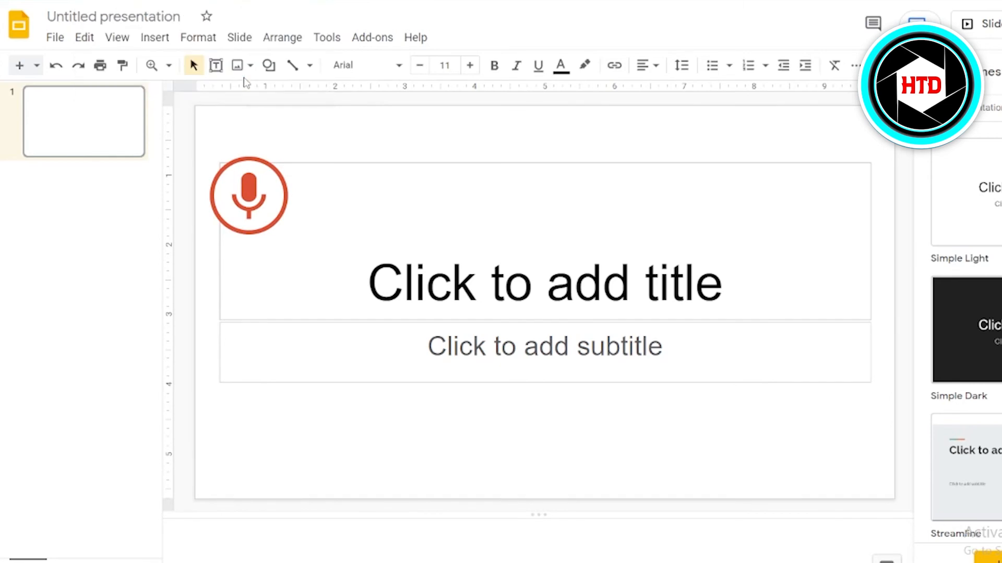
Dictate "hello this is a tutorial" into the speaker notes, then stop listening
{"action": "left_click", "coordinate": [248, 195]}
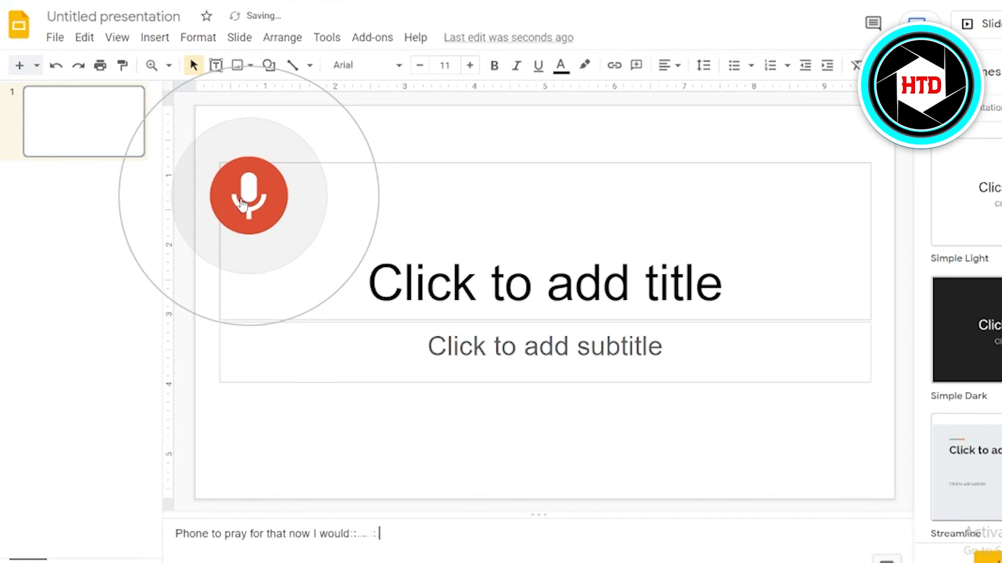
{"action": "type", "text": "allow so I would start"}
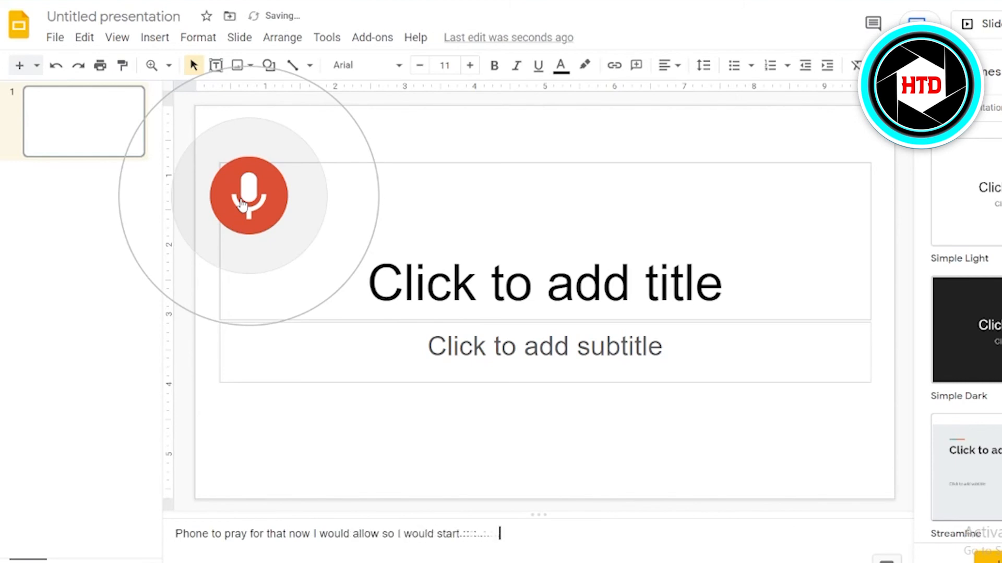
{"action": "type", "text": "speaking hello this is a tutorial"}
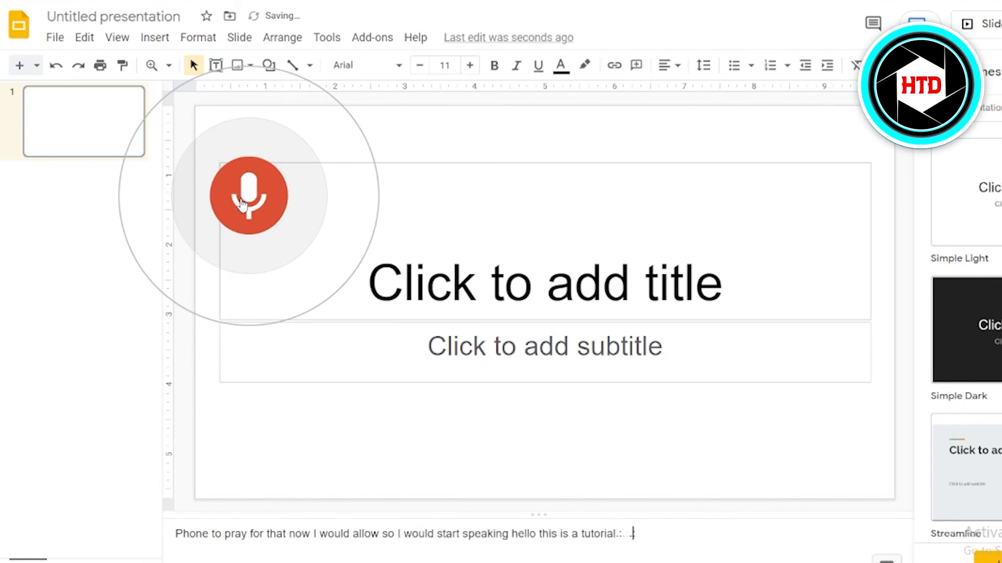
{"action": "left_click", "coordinate": [249, 196]}
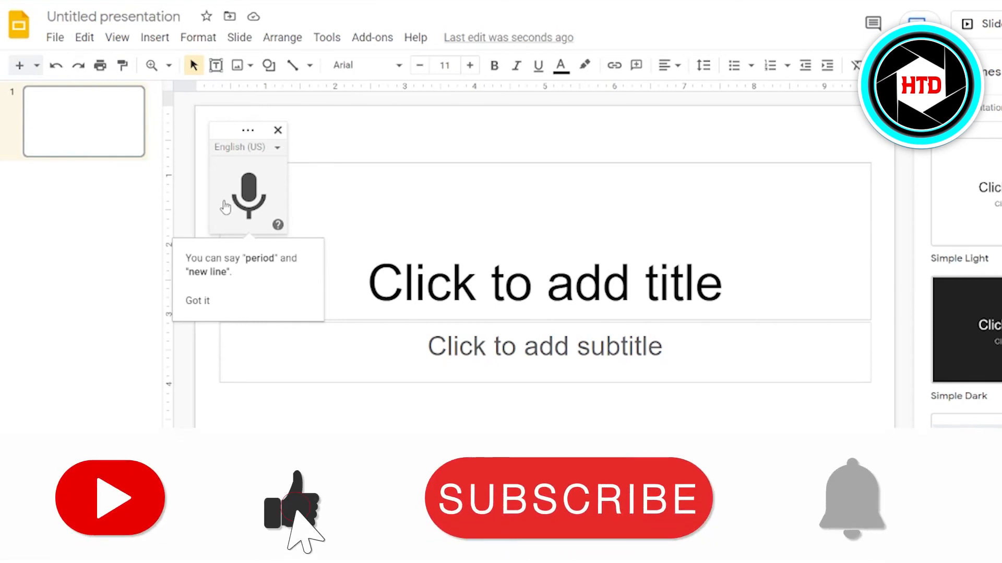
Dictate the rest so the notes end "for Google Slides voice typing", then stop listening
{"action": "left_click", "coordinate": [568, 500]}
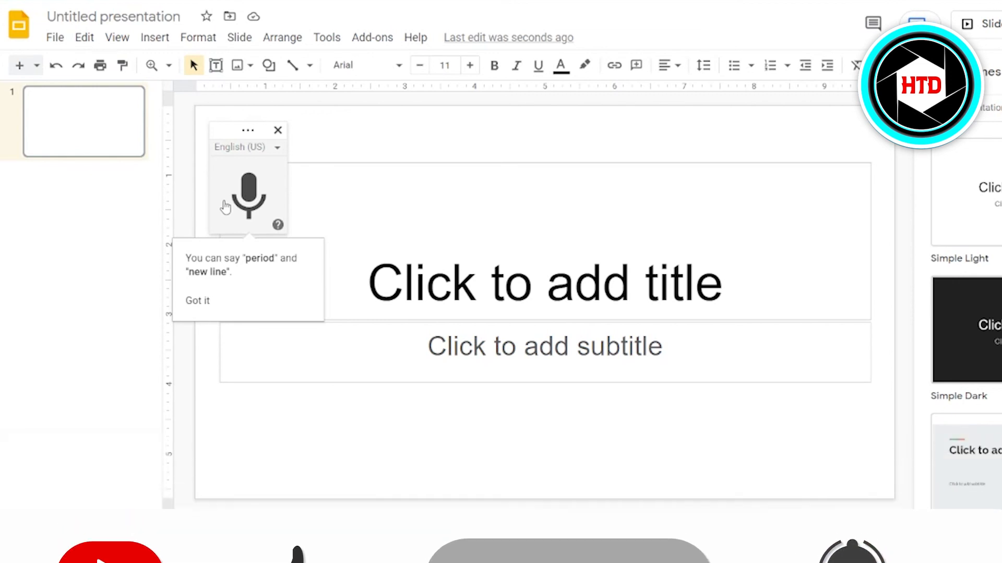
{"action": "left_click", "coordinate": [249, 197]}
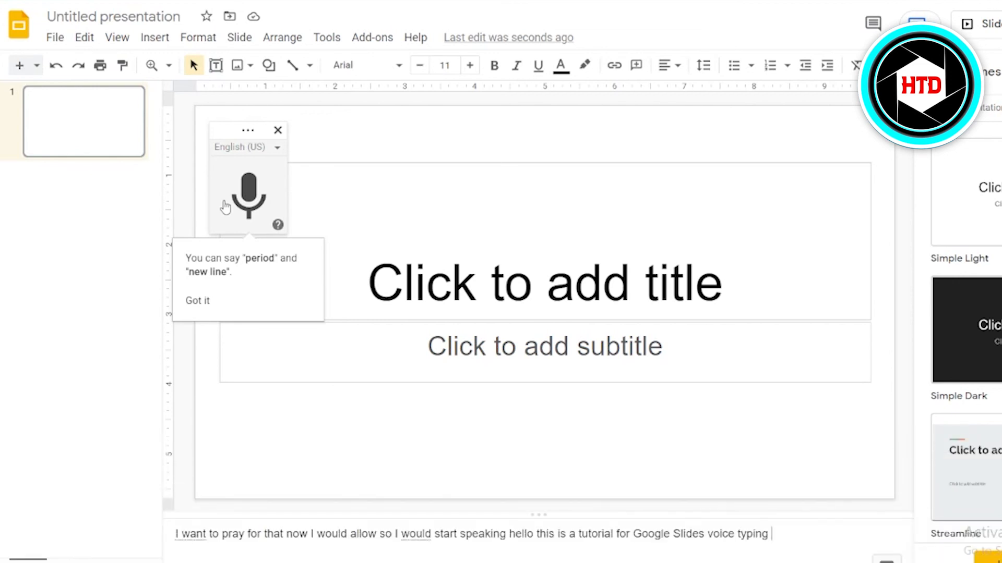